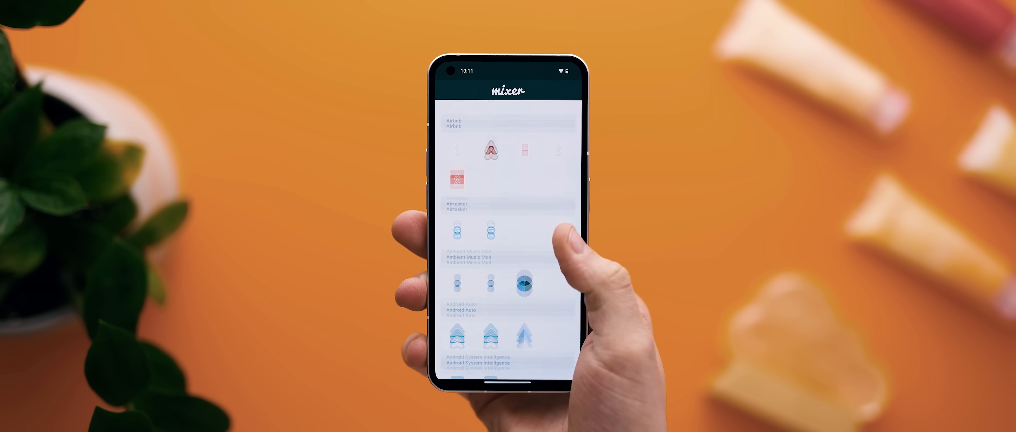
# Select icons for the new pack with advanced options shown and reach the export method choices.
pyautogui.scroll(-3)
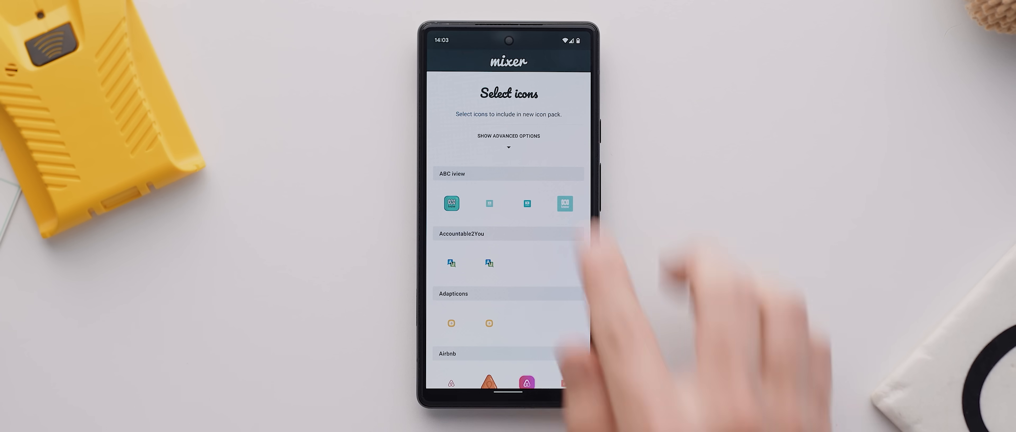
pyautogui.click(509, 136)
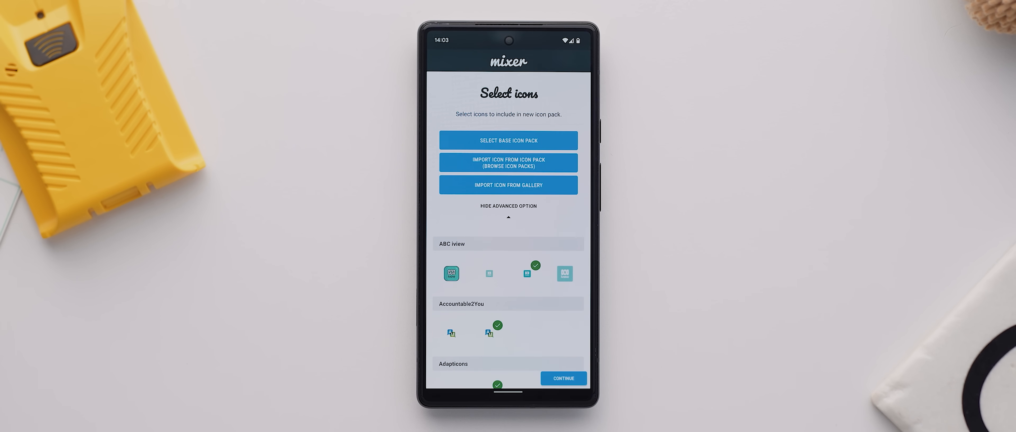
pyautogui.scroll(-3)
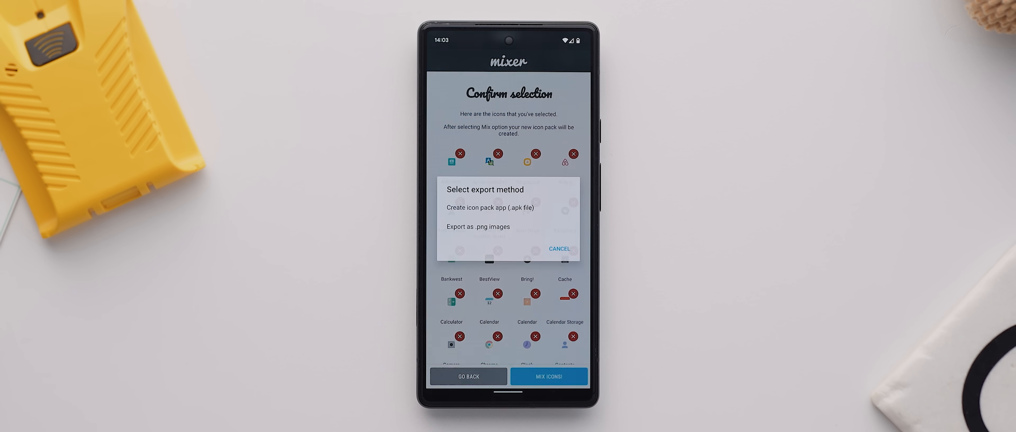
pyautogui.click(490, 207)
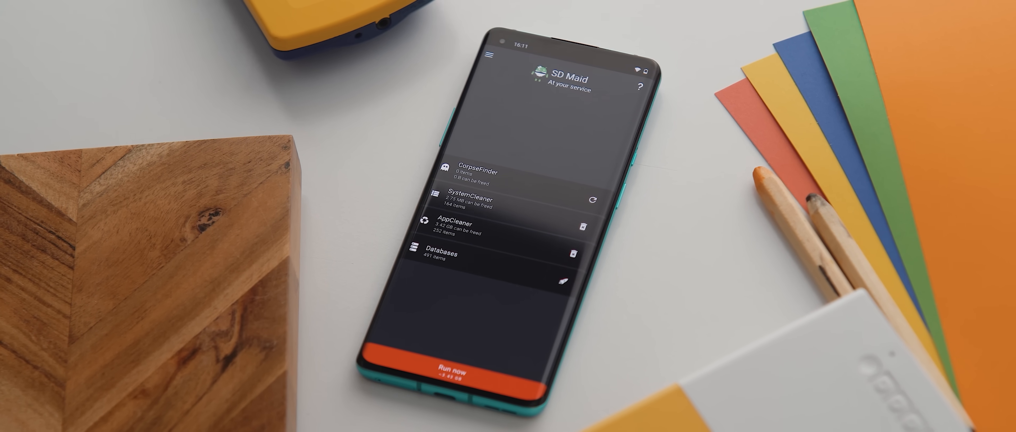
# Run CorpseFinder, SystemCleaner, AppCleaner and Databases together via Run now.
pyautogui.click(450, 374)
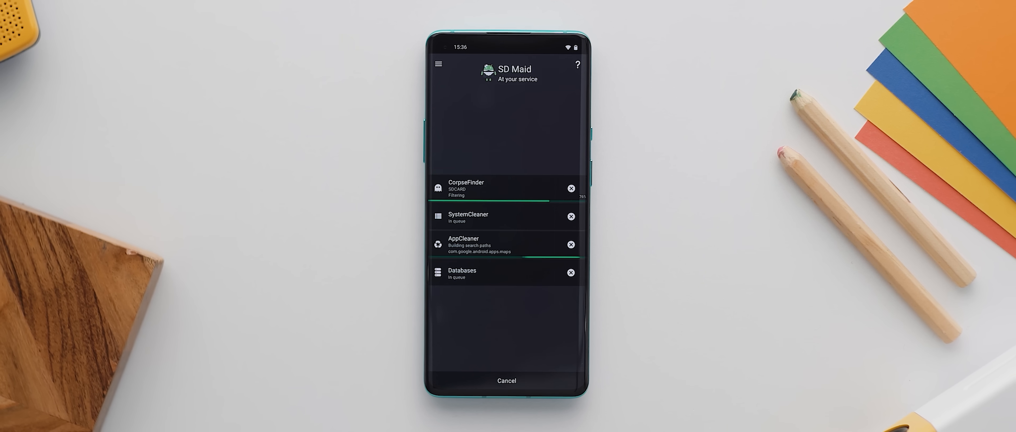